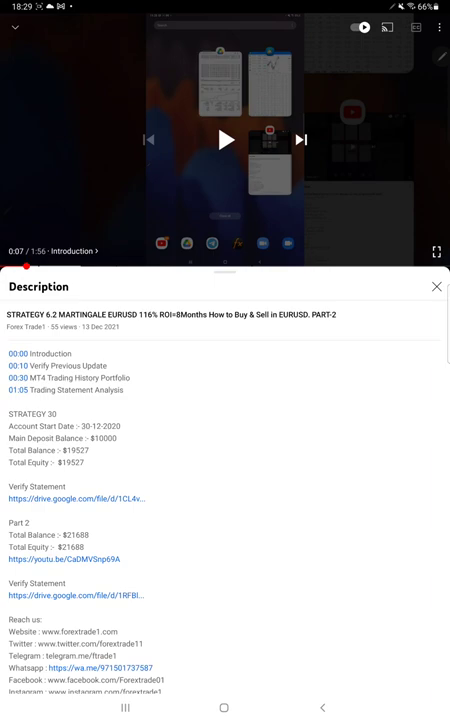
Step: Show the recent apps overview with Drive, MT4 and YouTube open
{"action": "double_click", "coordinate": [30, 314]}
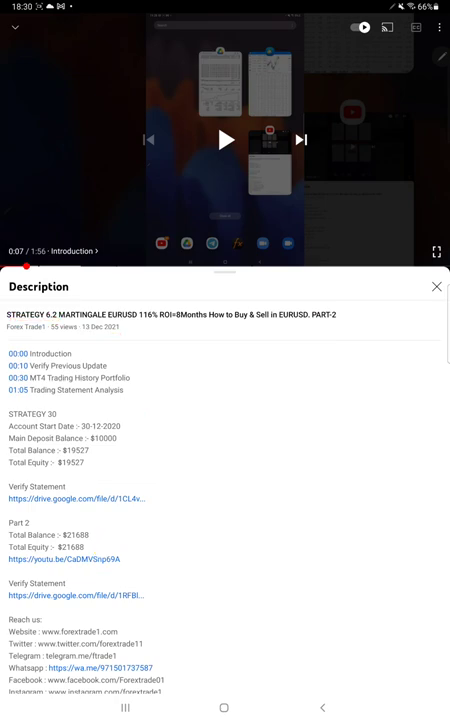
{"action": "left_click", "coordinate": [124, 707]}
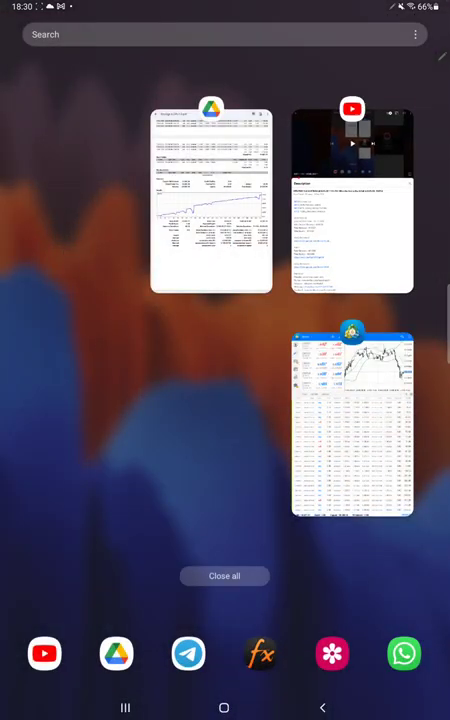
{"action": "left_click", "coordinate": [351, 420]}
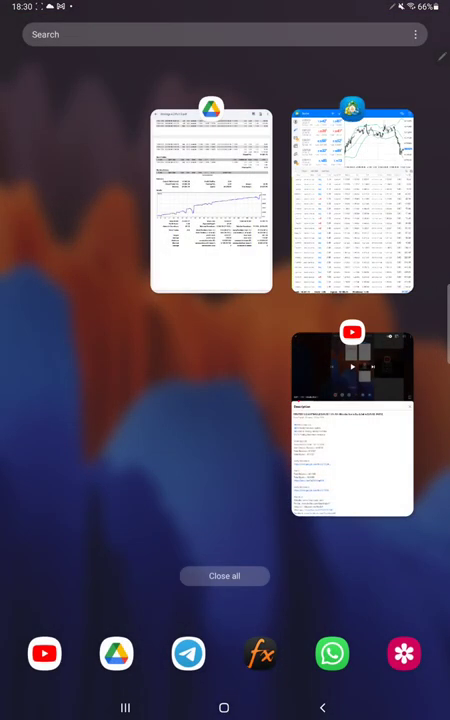
Step: Reopen the Google Drive card showing the Strategy 6.2 Part 3 PDF
{"action": "left_click", "coordinate": [211, 198]}
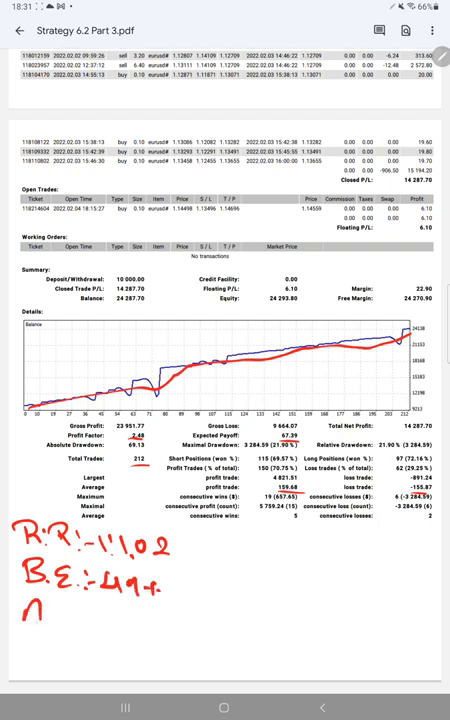
Step: Handwrite 'Acc:- 70+' below the B.E. note on the PDF
{"action": "type", "text": "Acc:-"}
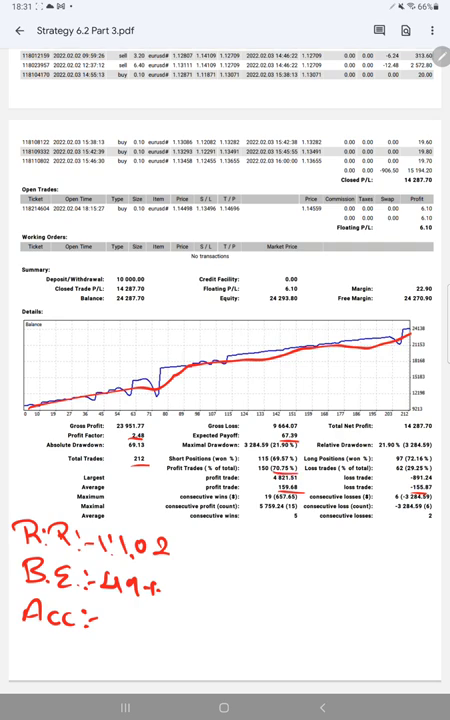
{"action": "type", "text": "70+"}
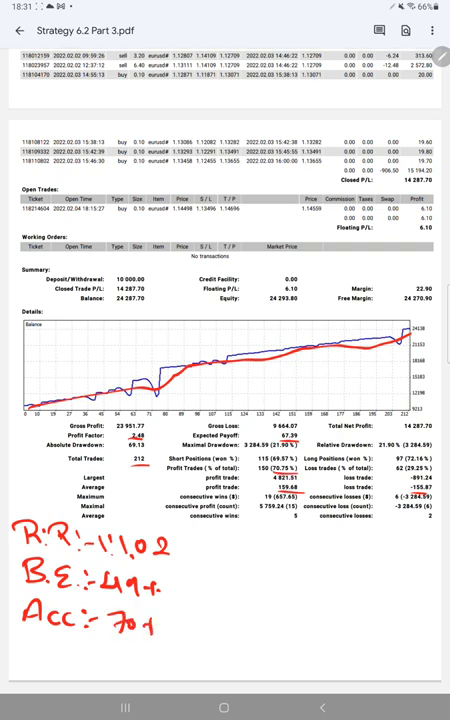